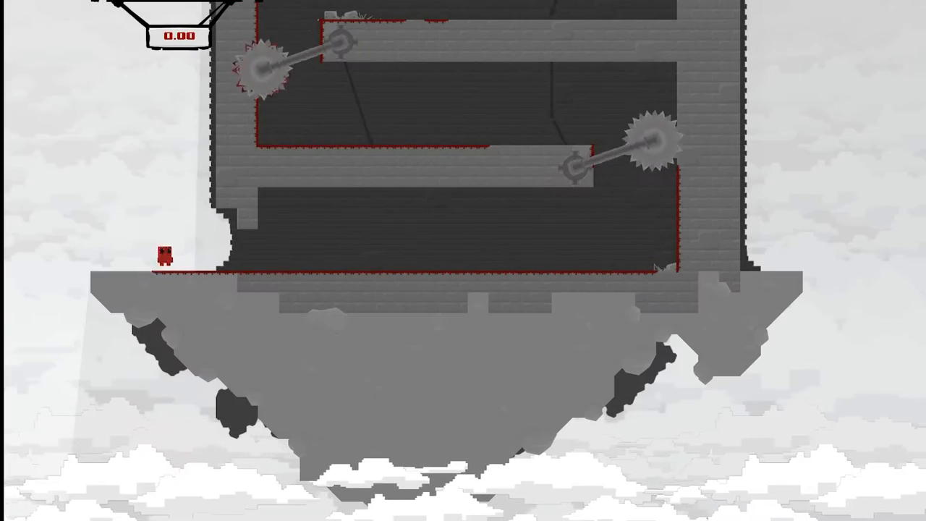
key(Right)
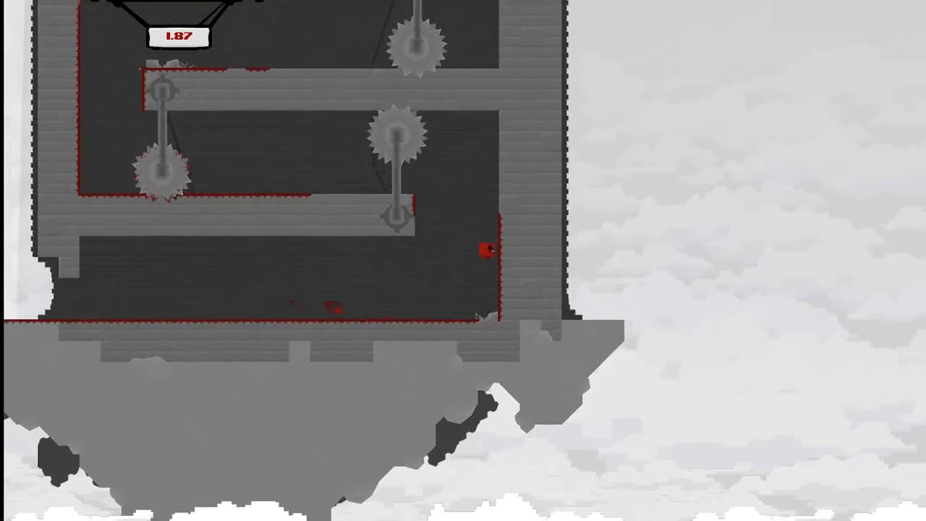